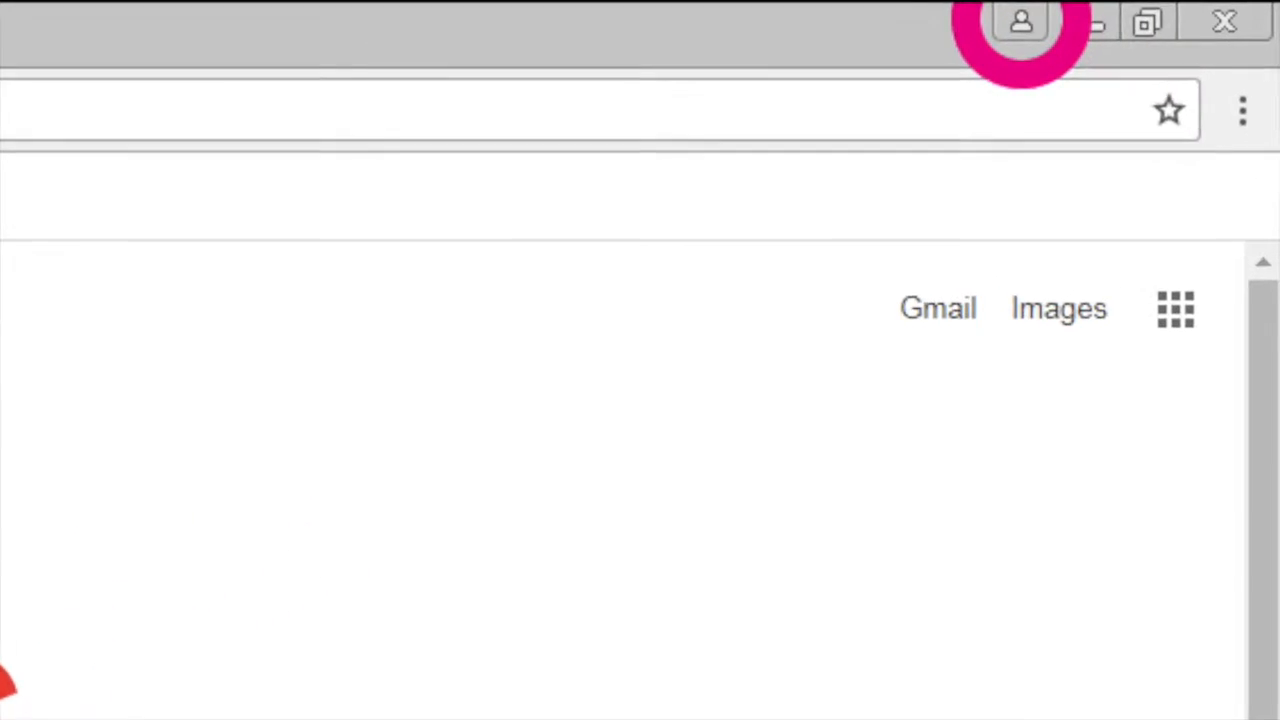
Open the Sign in to Chrome prompt from the profile icon in the title bar
{"action": "left_click", "coordinate": [1021, 22]}
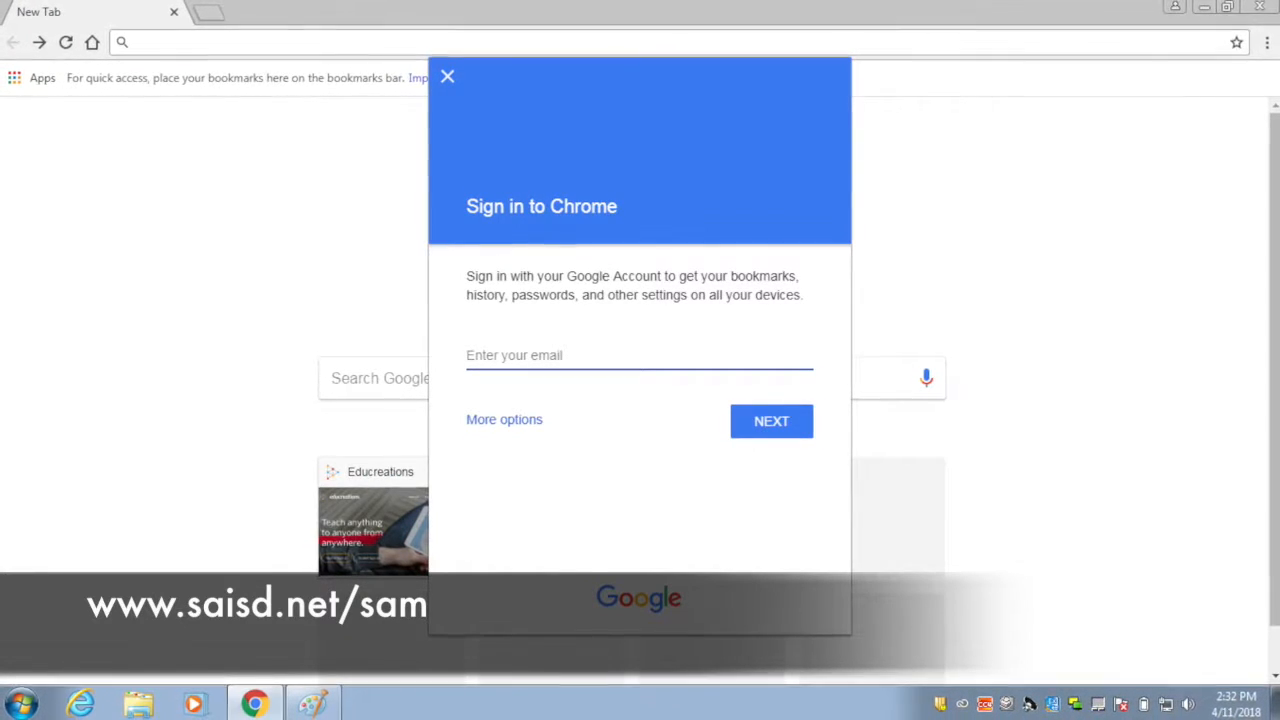
Sign in with the school email and password, link existing Chrome data, and confirm sync
{"action": "left_click", "coordinate": [771, 420]}
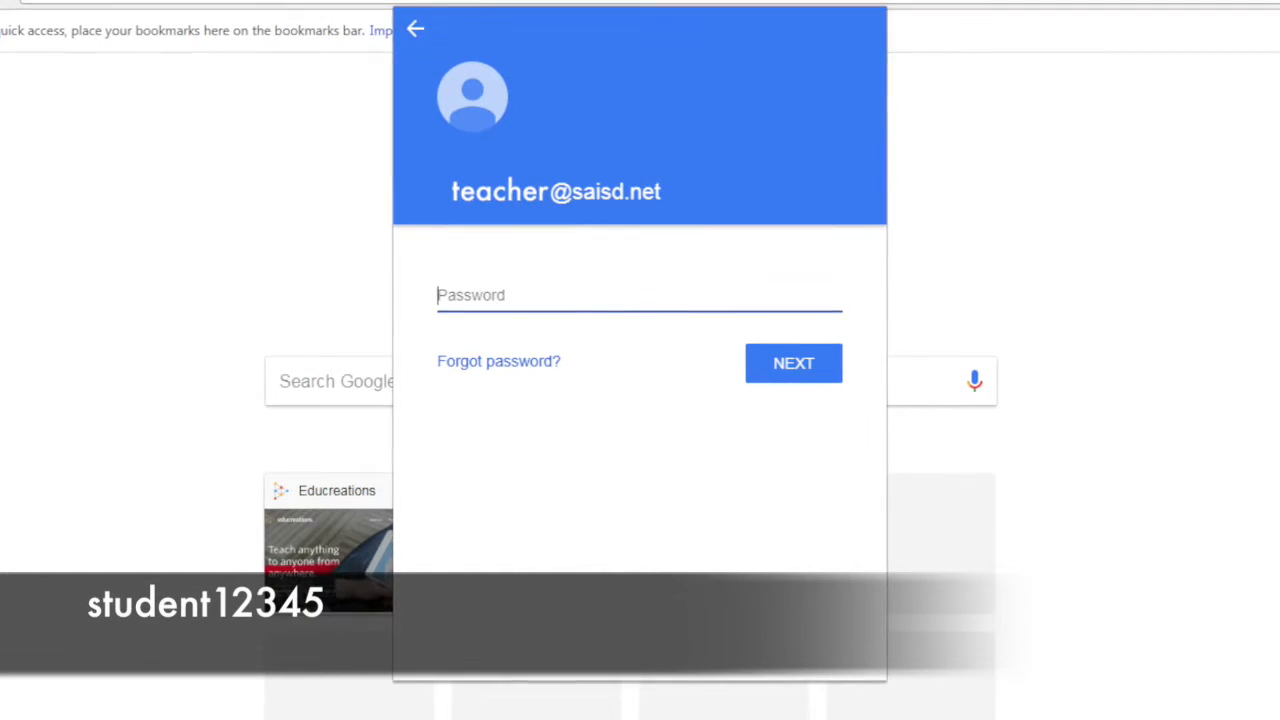
{"action": "left_click", "coordinate": [793, 362]}
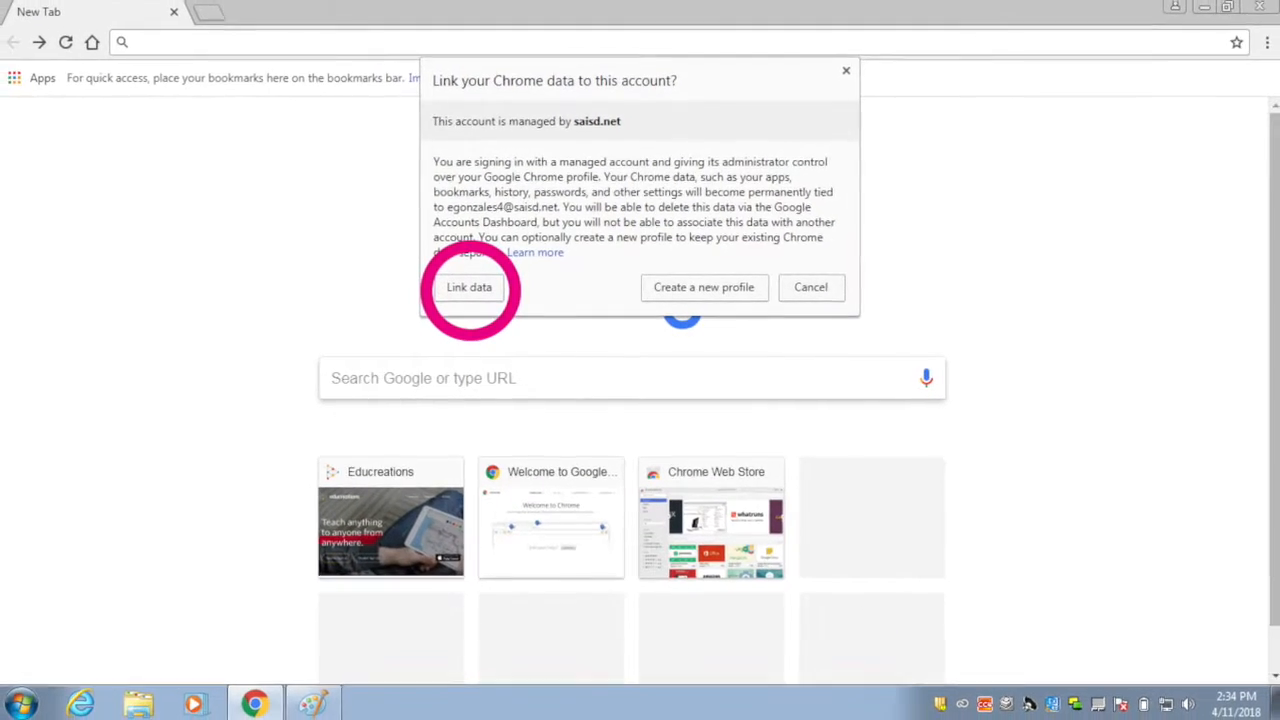
{"action": "left_click", "coordinate": [469, 287]}
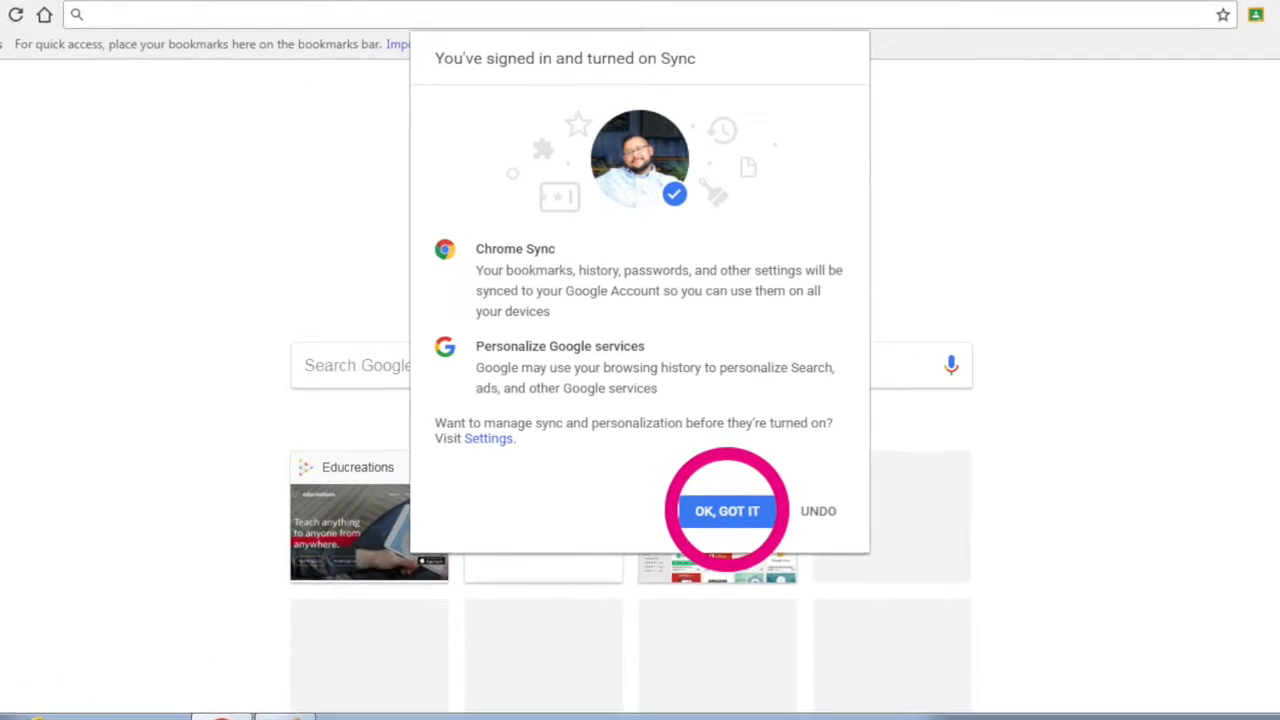
{"action": "left_click", "coordinate": [727, 511]}
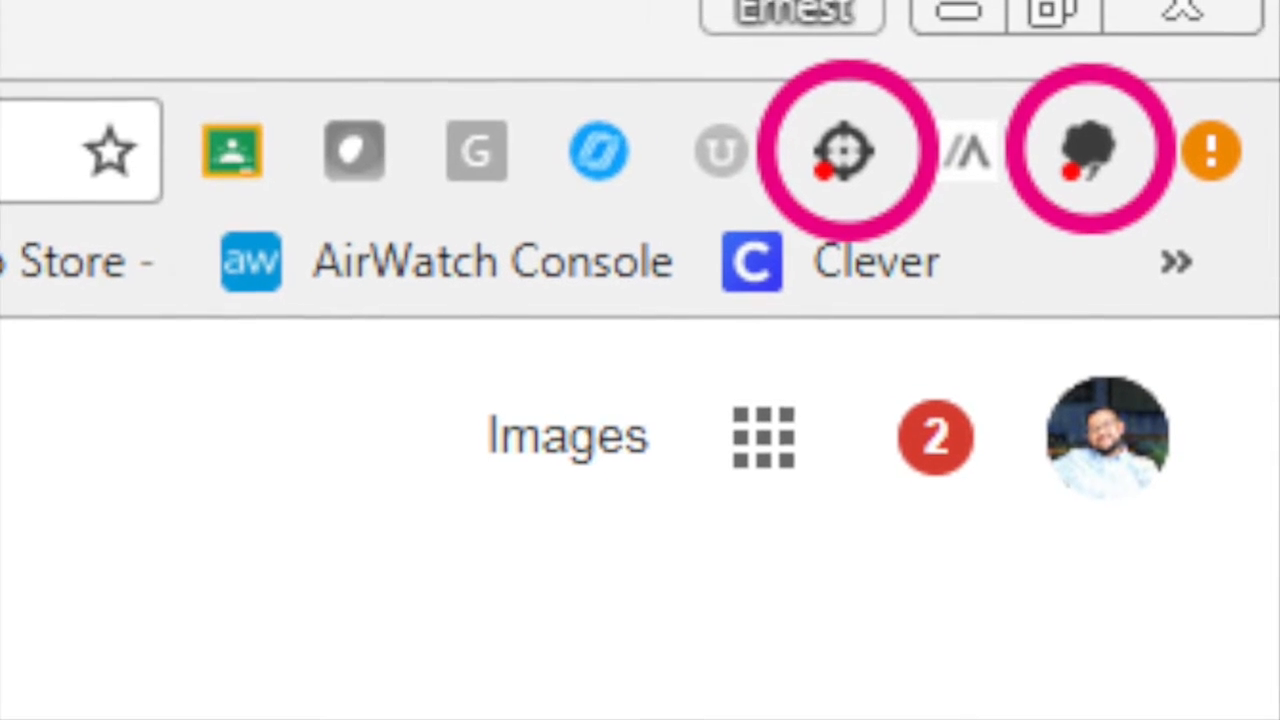
Open the Snap&Read login from the toolbar and choose Sign in with Google
{"action": "left_click", "coordinate": [843, 150]}
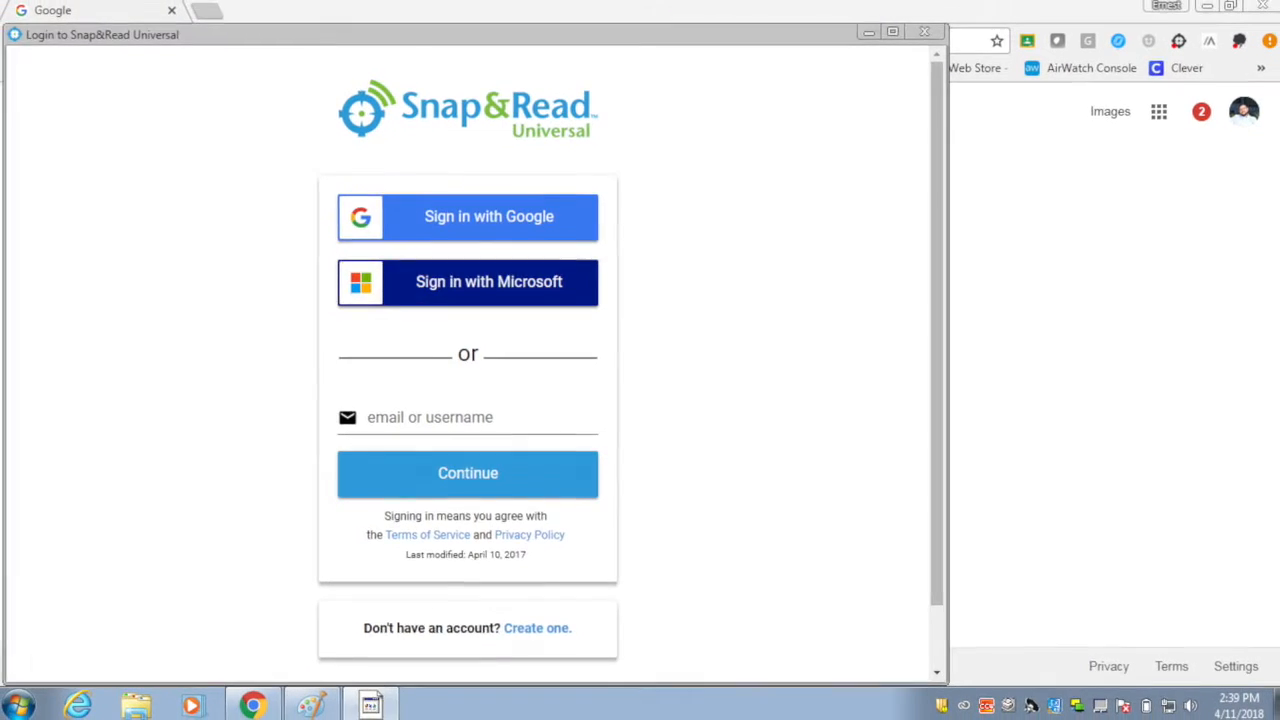
{"action": "left_click", "coordinate": [467, 216]}
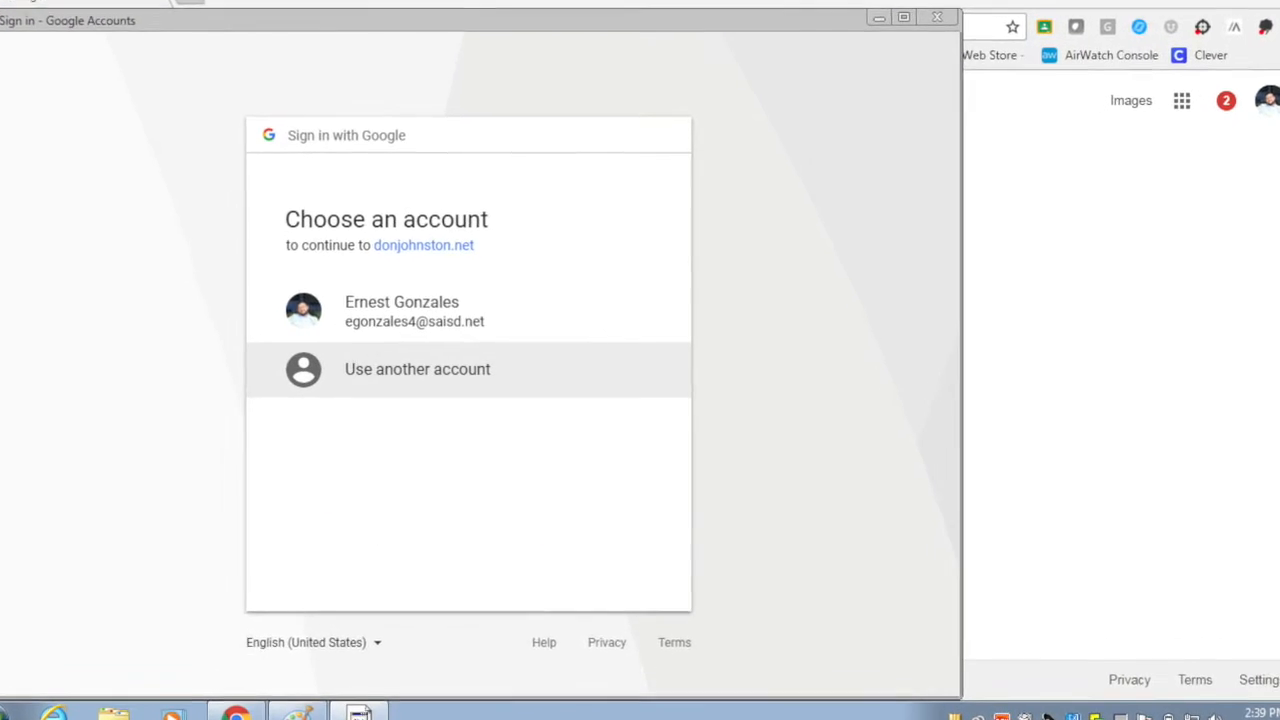